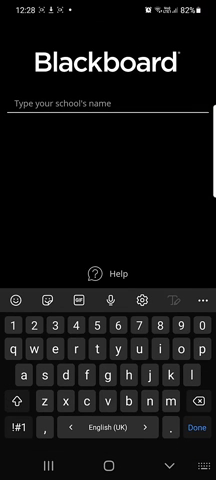
Search 'uni' for the school on the Blackboard start screen and sign in.
type("uni")
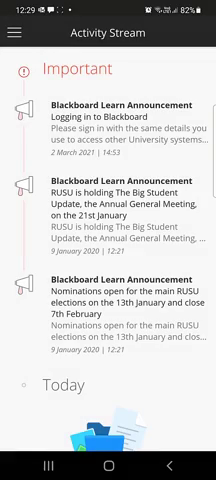
Open the Courses list and select Gradescope demo course 5.
scroll("up", 3)
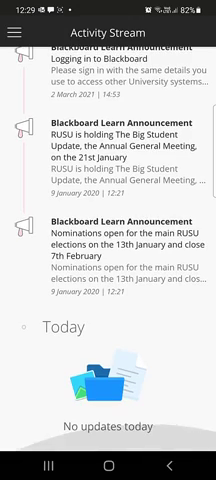
scroll("down", 3)
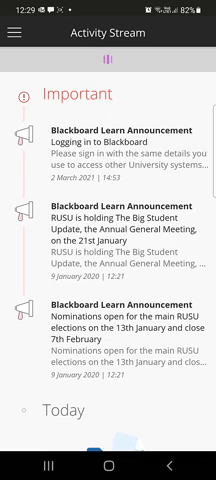
left_click(20, 36)
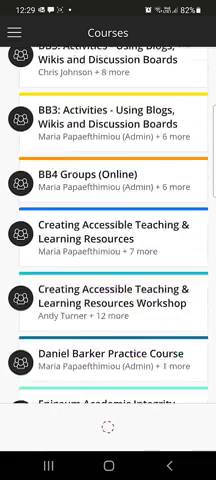
scroll("down", 3)
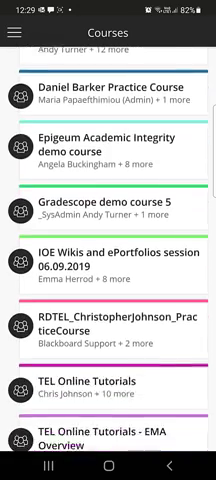
left_click(108, 202)
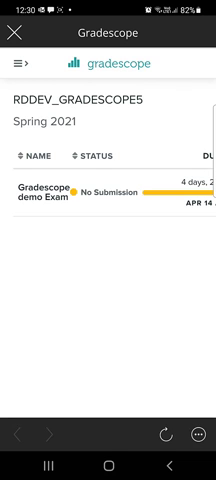
Scroll the RDDEV_GRADESCOPE5 course page to view the Gradescope demo Exam.
scroll("right", 3)
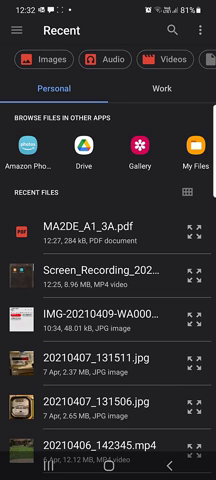
Choose MA2DE_A1_3A.pdf from Recent files as the exam submission.
scroll("left", 3)
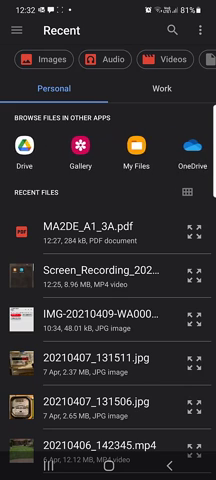
scroll("left", 3)
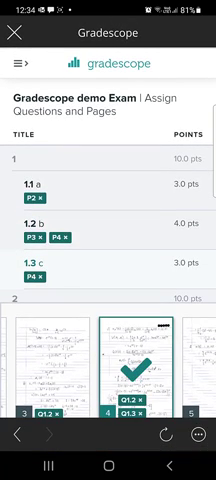
Assign page 2 to 1.1, pages 3–4 to 1.2, and page 4 to 1.3.
scroll("down", 3)
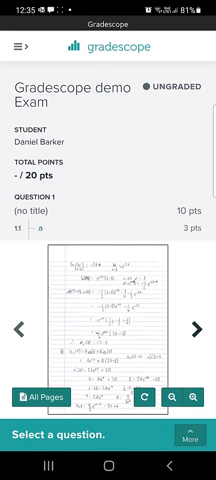
Scroll through the handwritten answer page of the ungraded - / 20 pts submission.
scroll("down", 3)
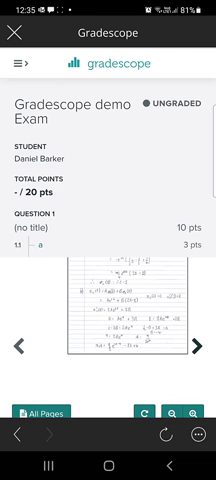
scroll("down", 3)
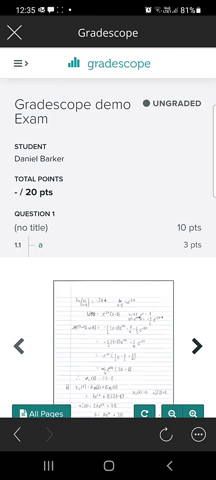